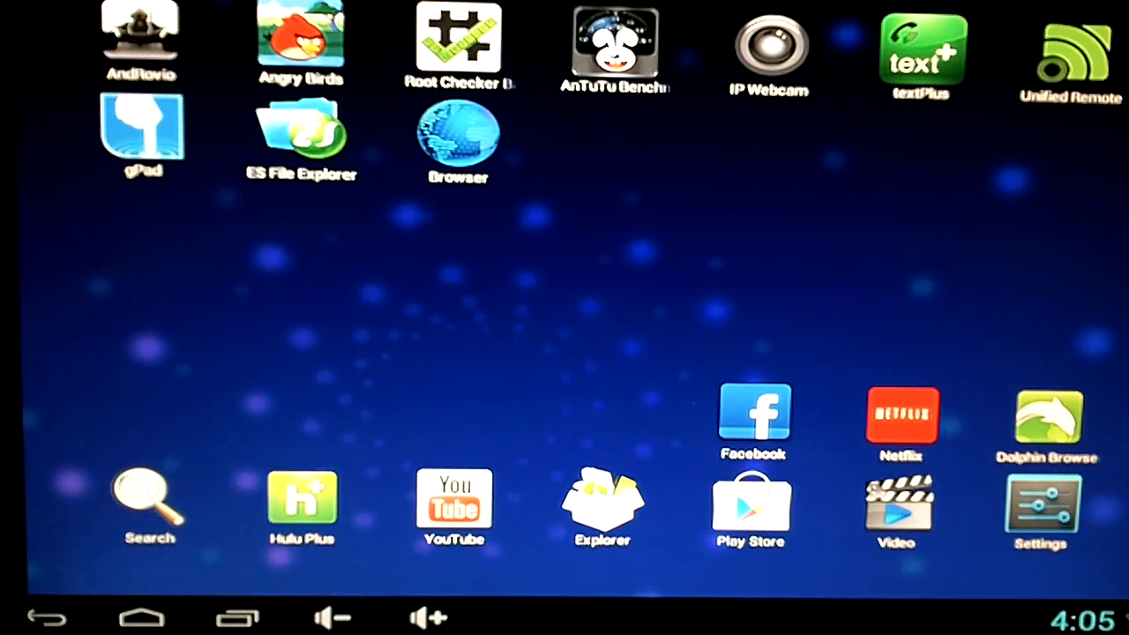
mouse_move(670, 291)
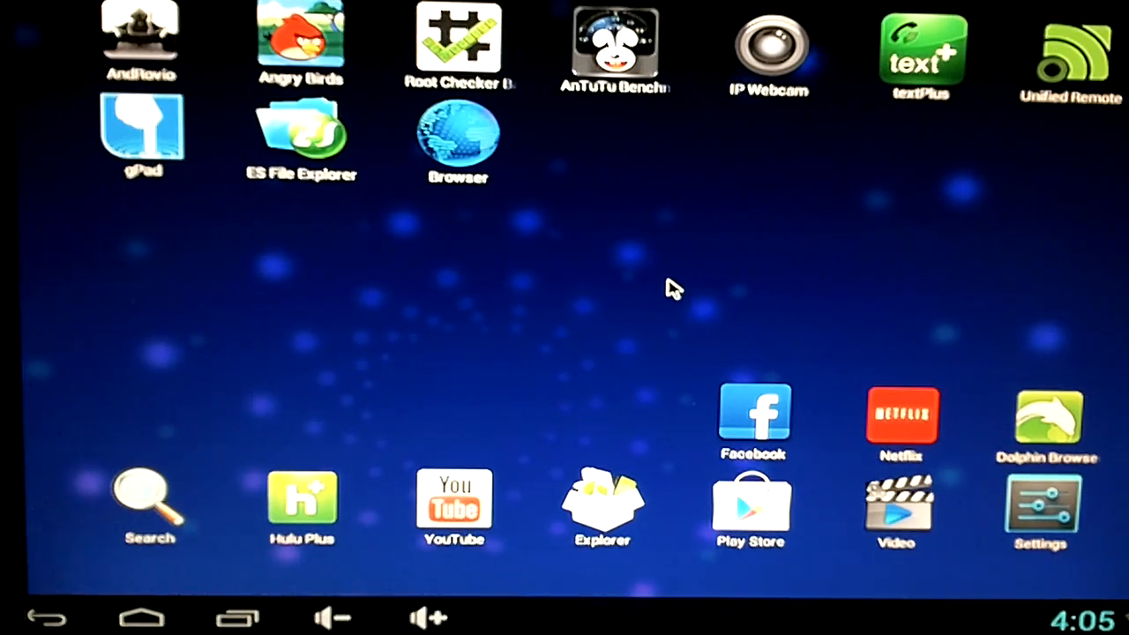
mouse_move(1055, 353)
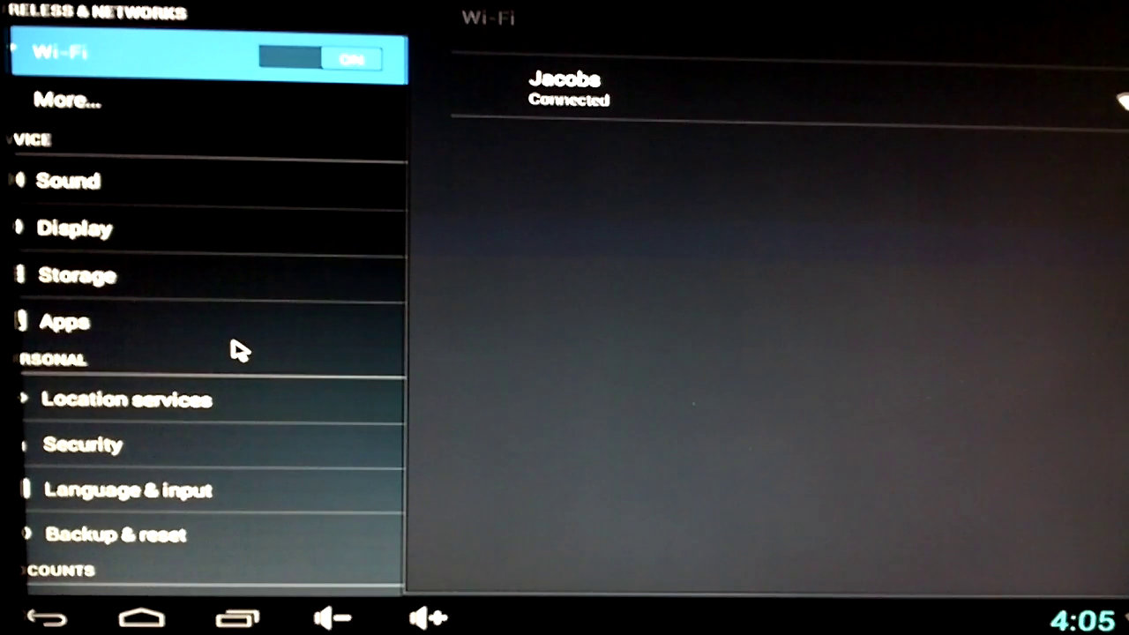
mouse_move(226, 291)
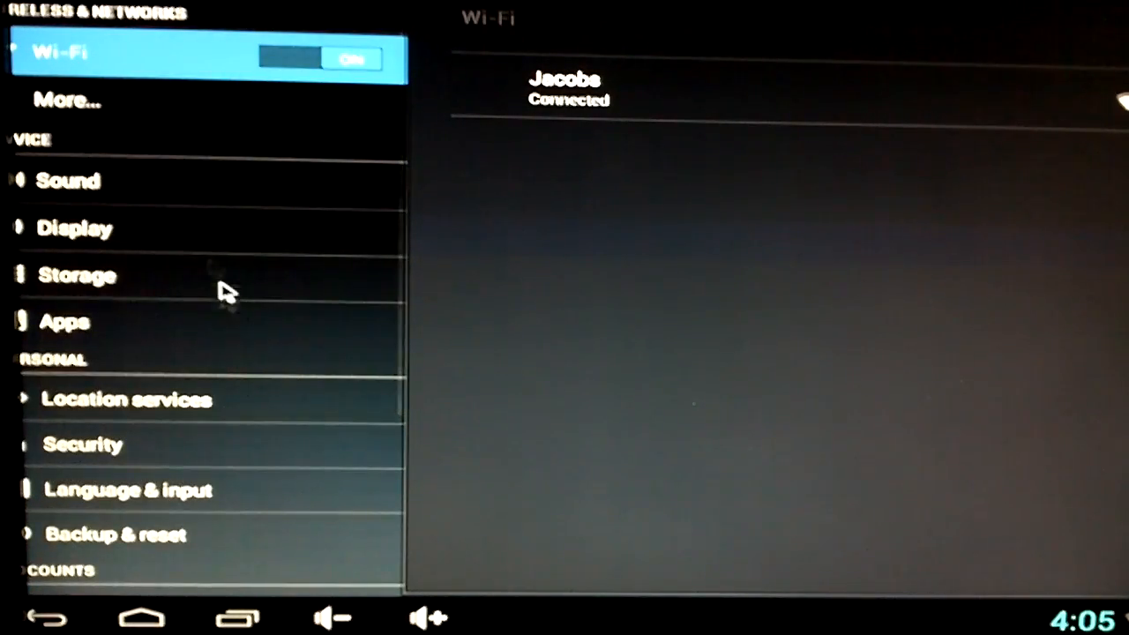
Shrink the Display screen zoom slightly so the edges fit, confirm it, and return home.
click(74, 227)
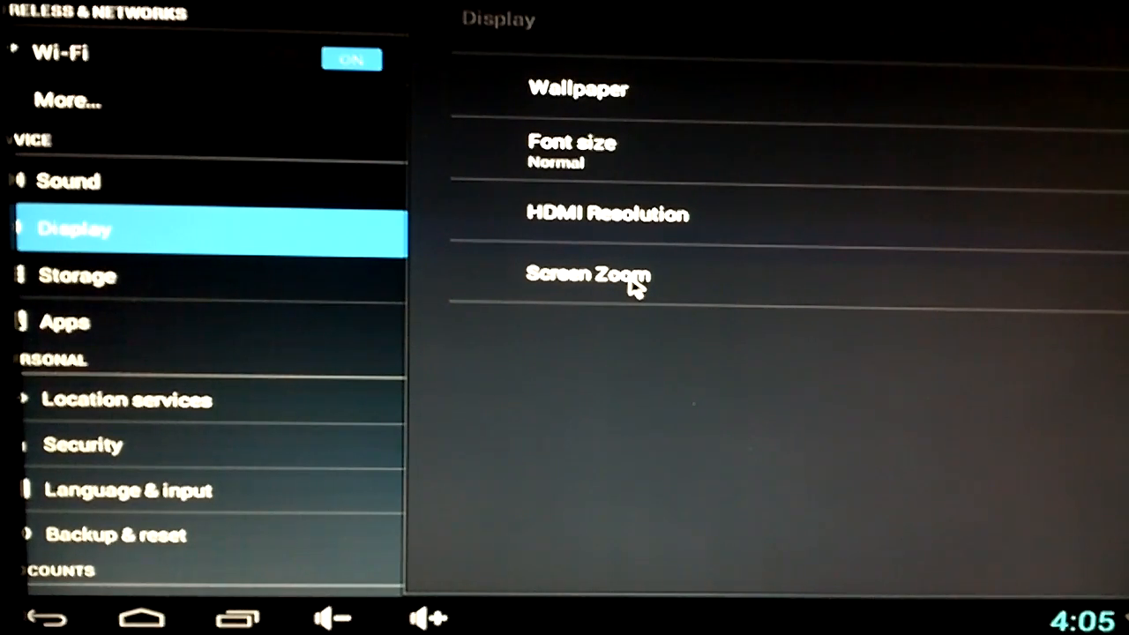
click(589, 275)
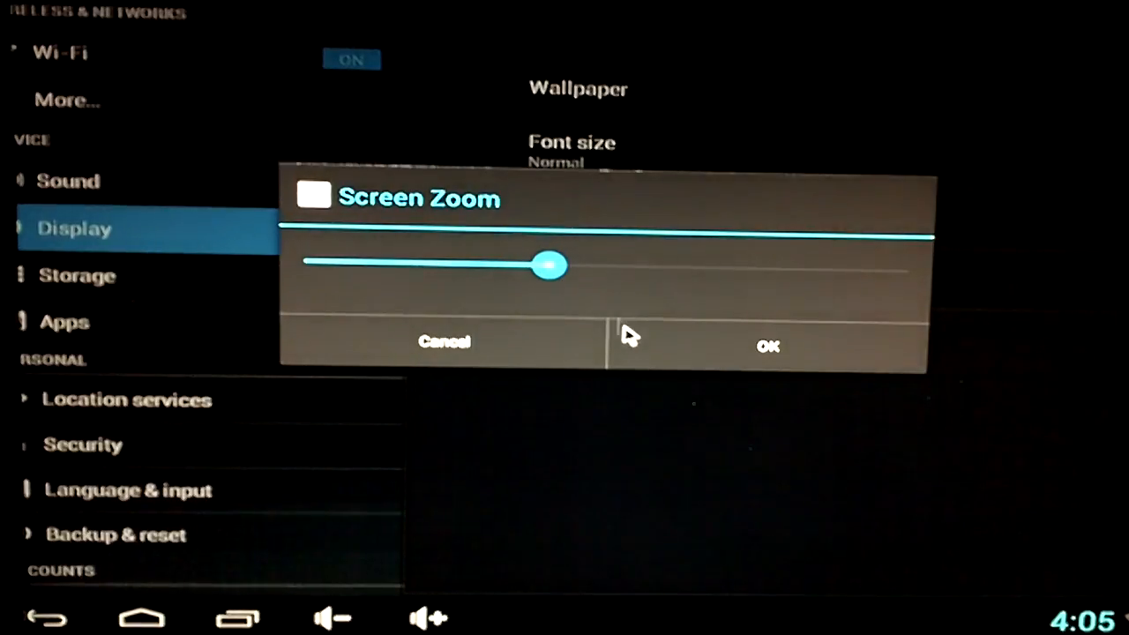
drag(550, 264, 526, 266)
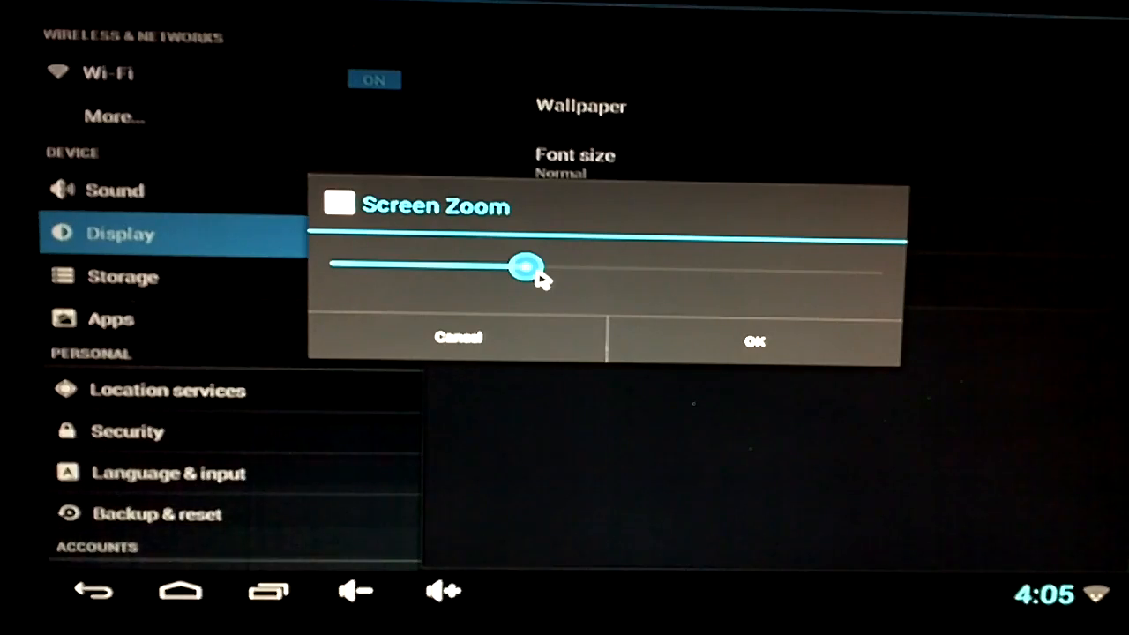
click(458, 335)
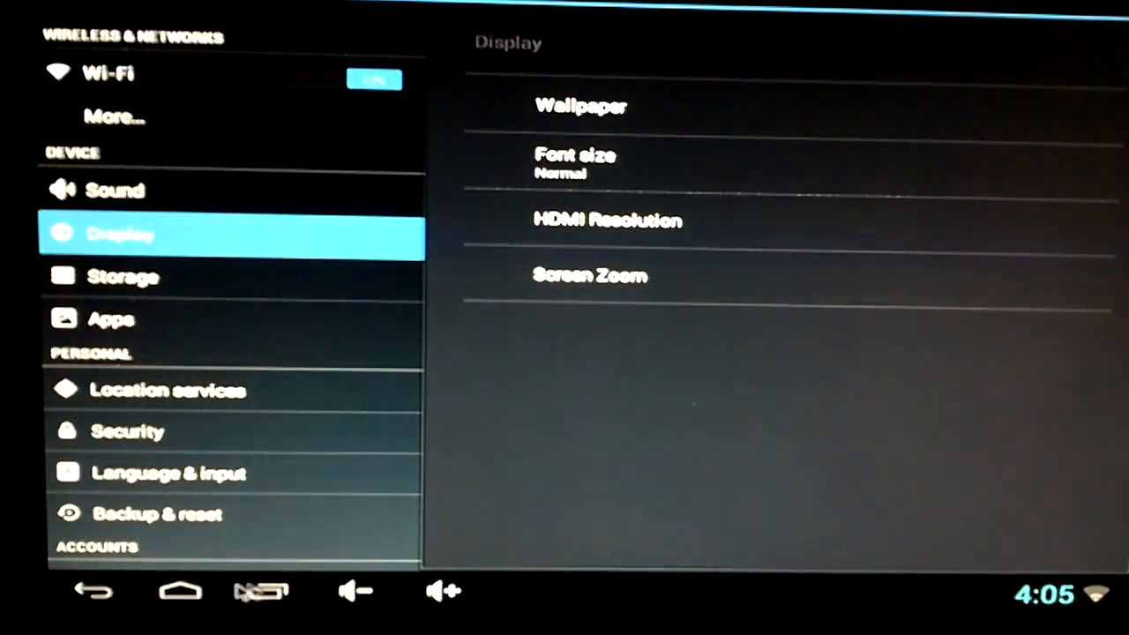
click(180, 591)
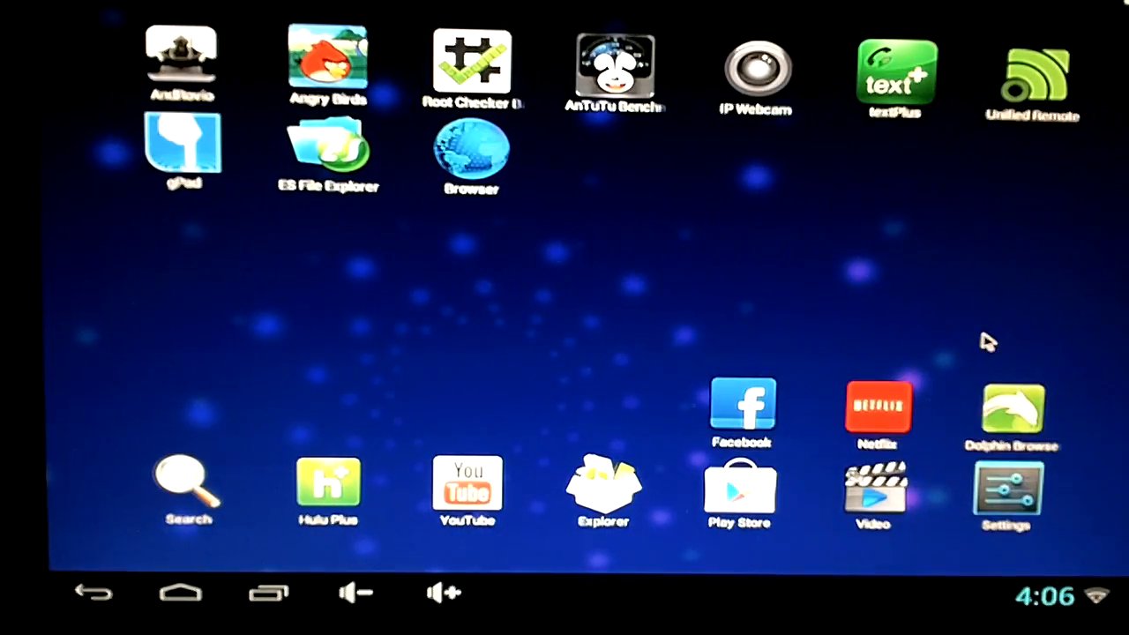
mouse_move(1050, 314)
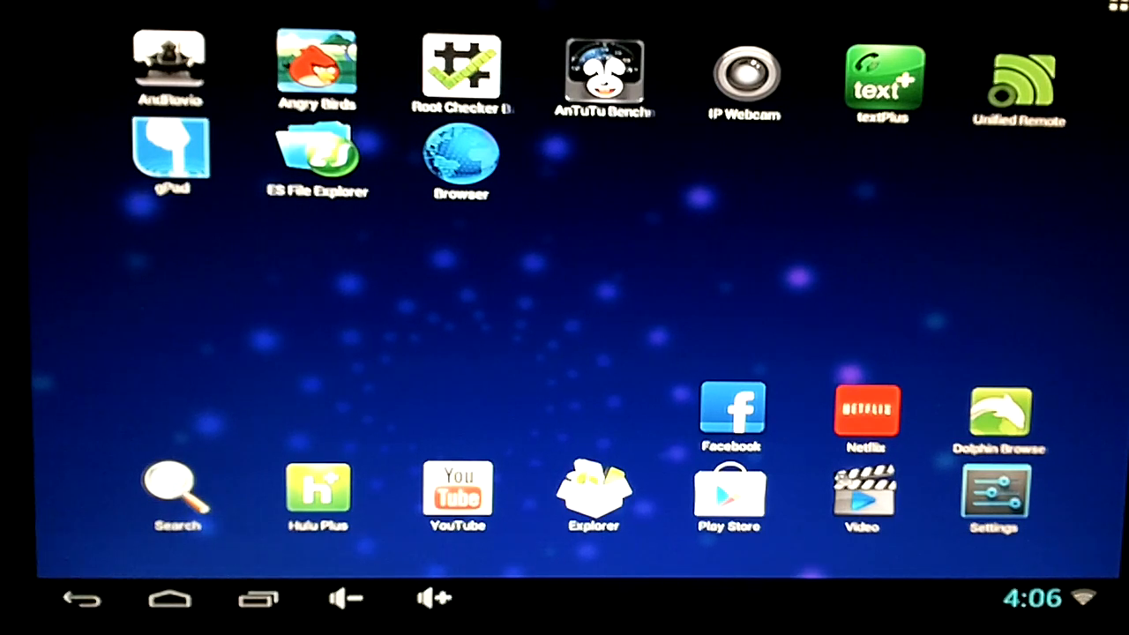
mouse_move(381, 289)
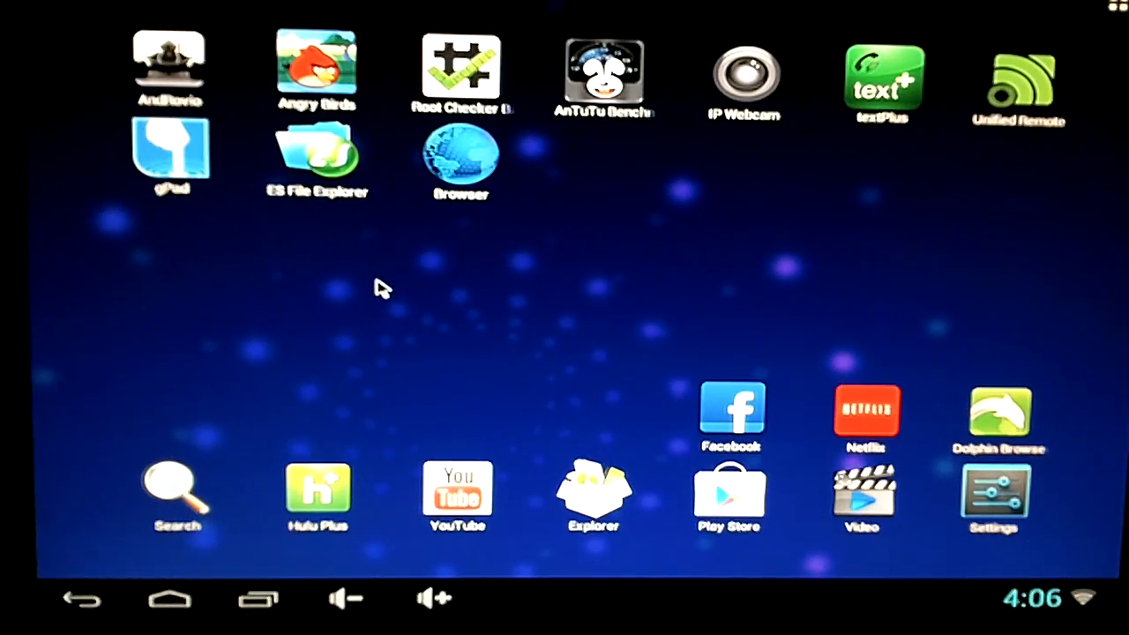
mouse_move(396, 289)
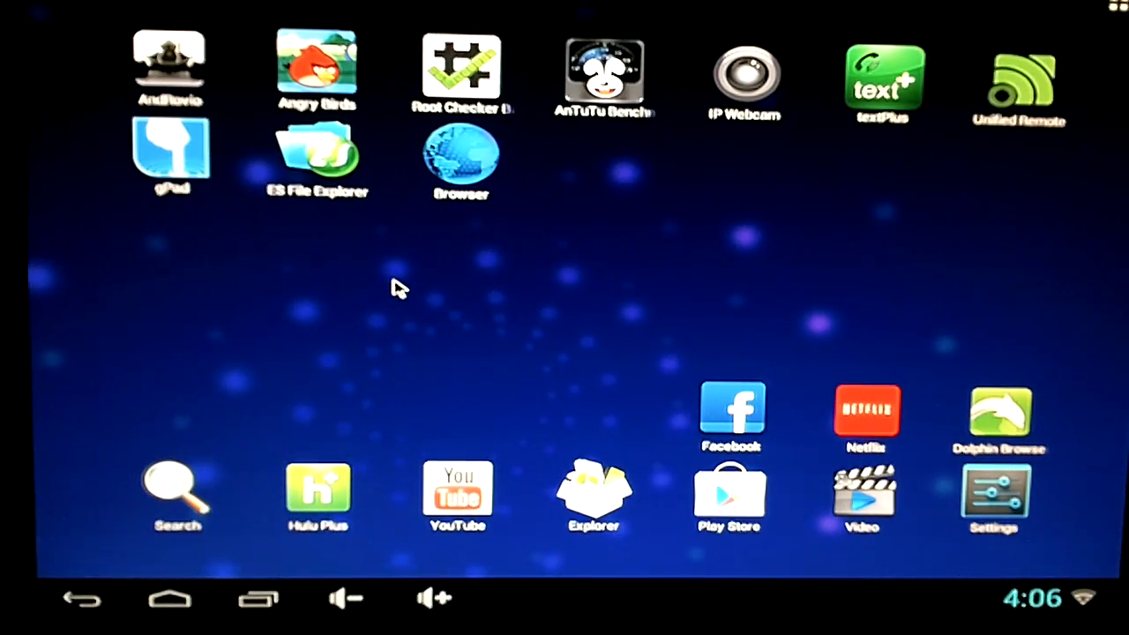
mouse_move(472, 218)
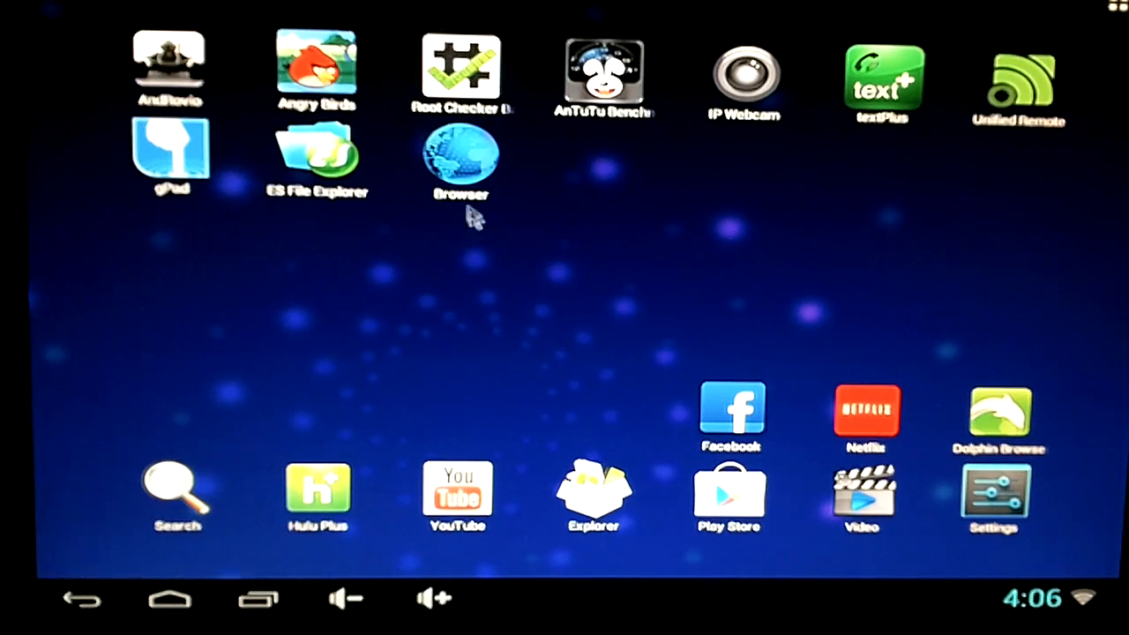
Launch Browser and enter "flash games" in the Google search box, correcting a typo, without submitting.
click(458, 158)
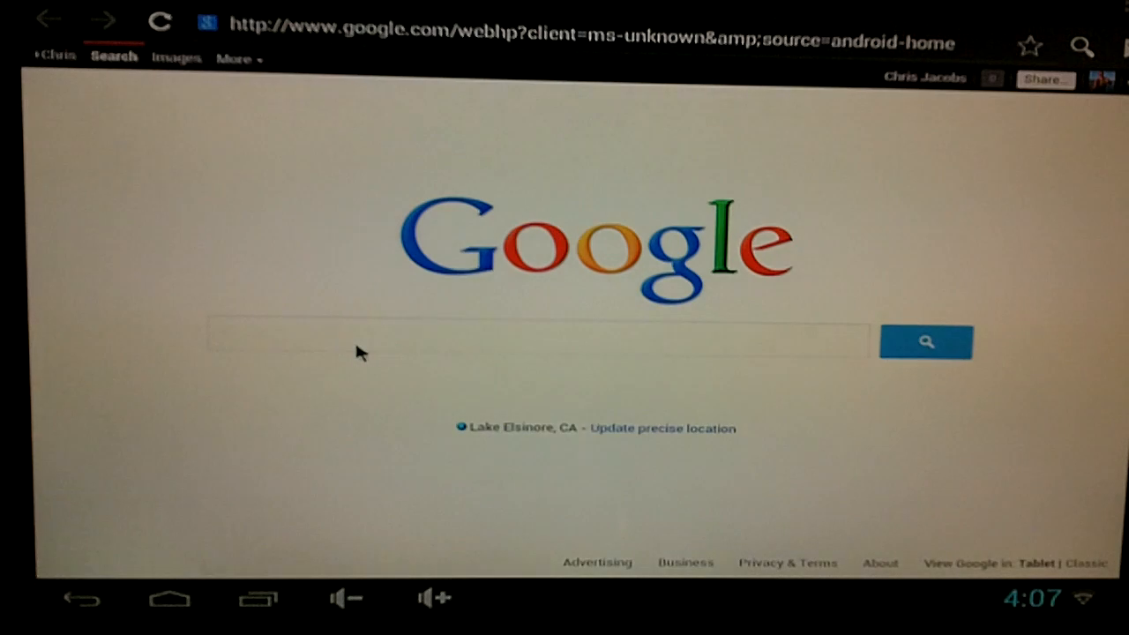
text(f)
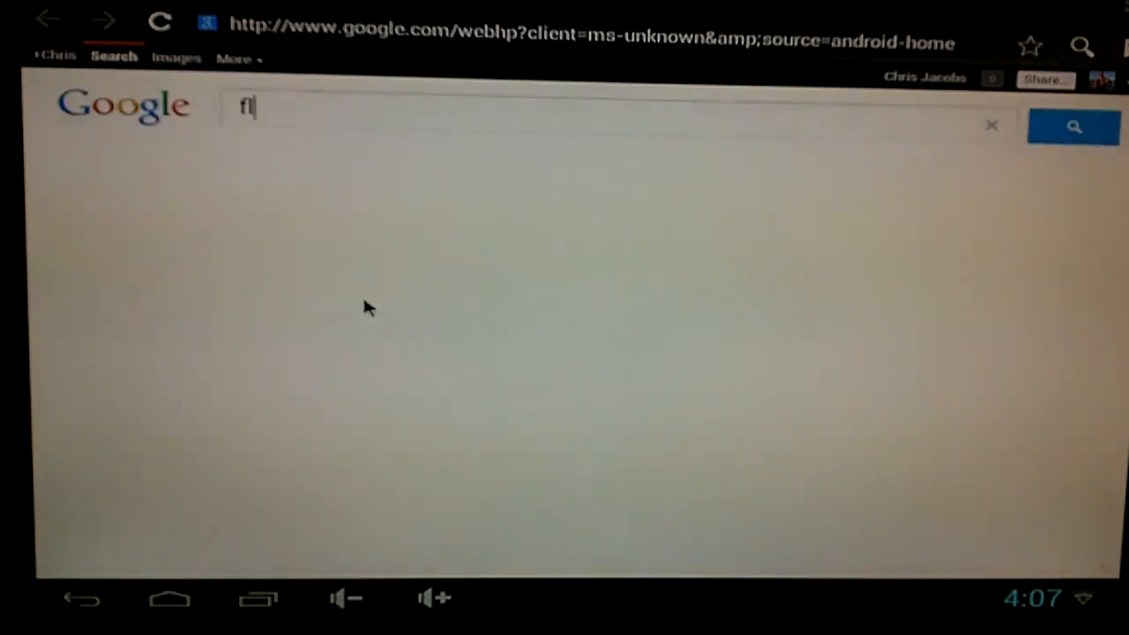
text(laash)
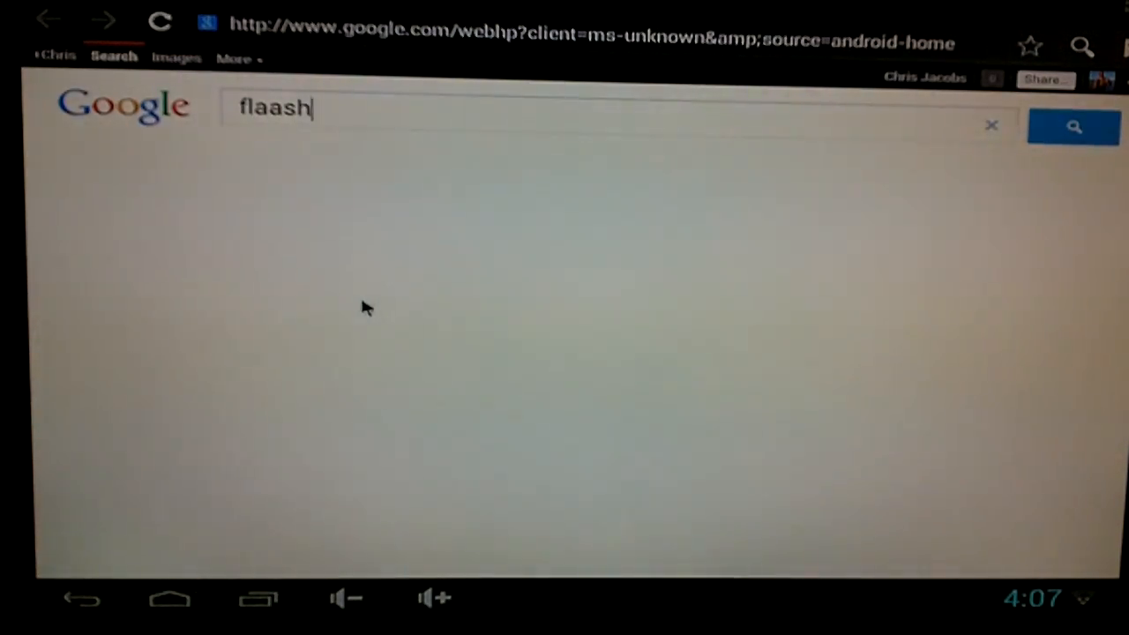
key(BackSpace)
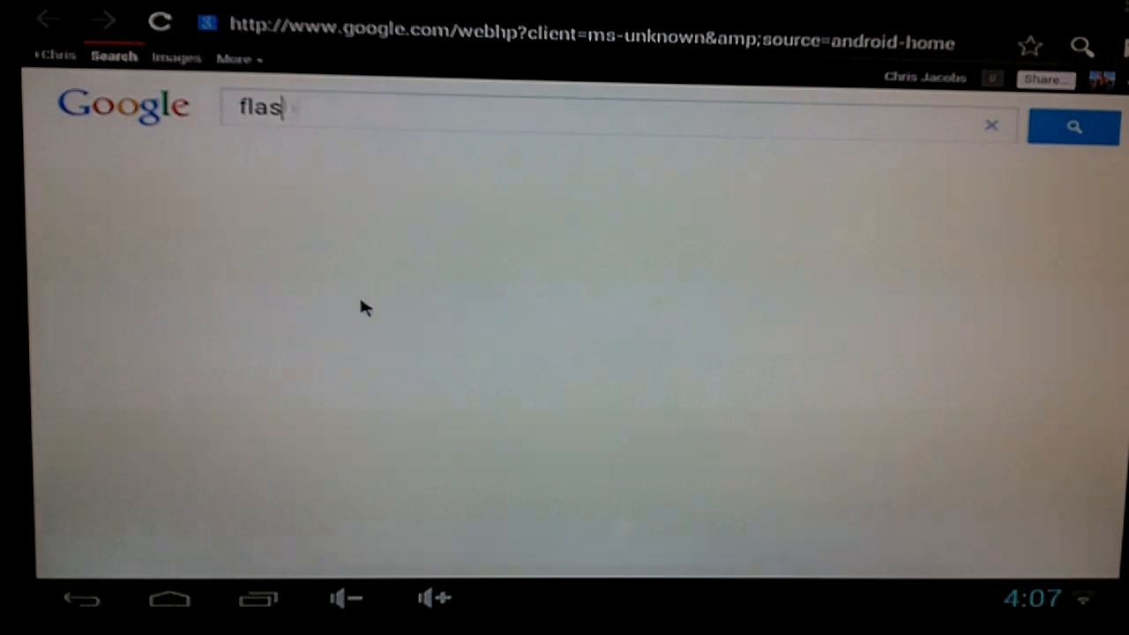
text(h g)
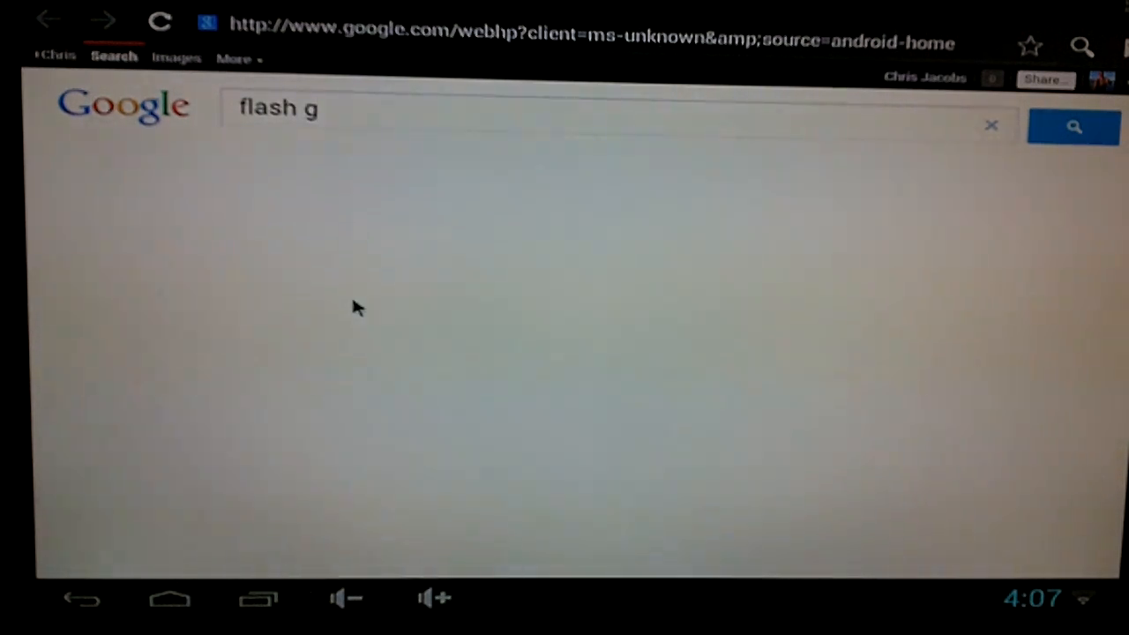
text(ames)
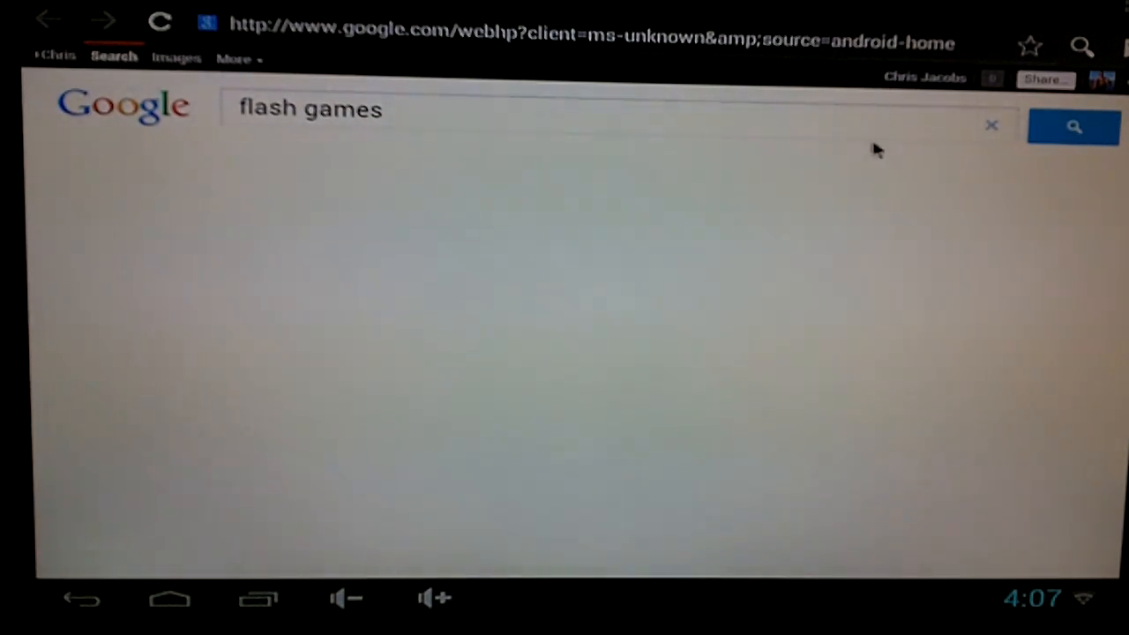
mouse_move(503, 304)
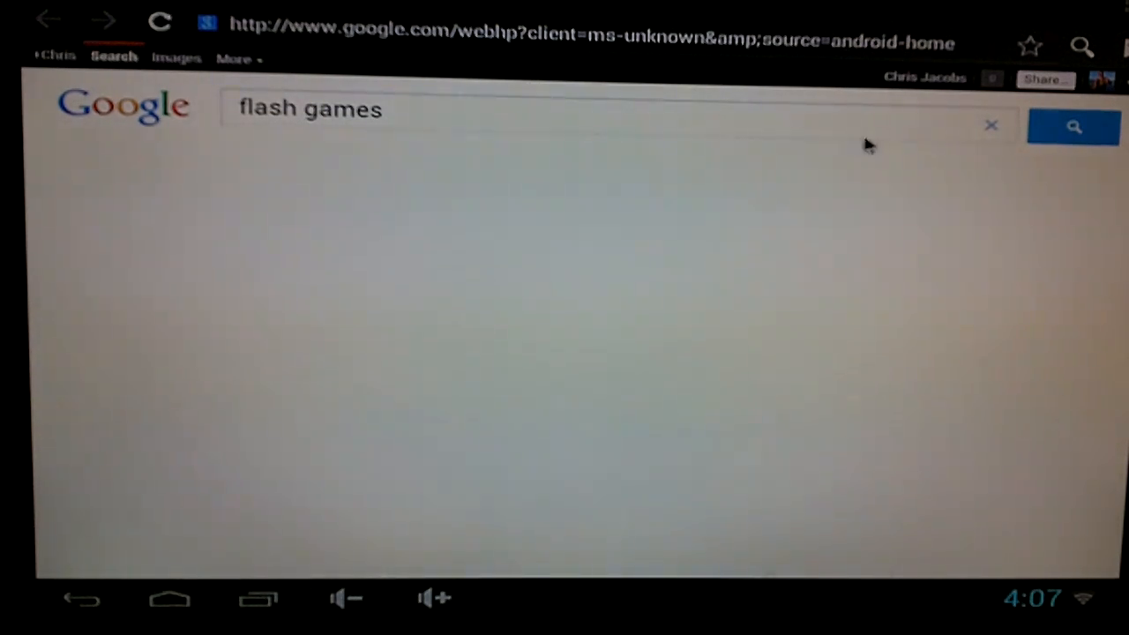
mouse_move(890, 212)
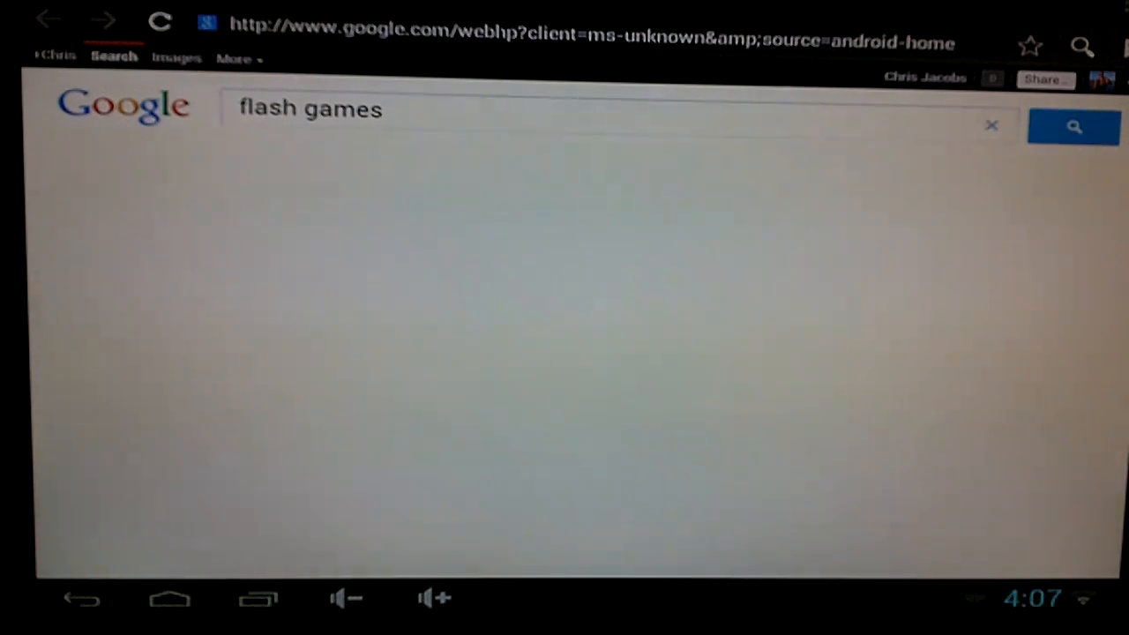
mouse_move(392, 127)
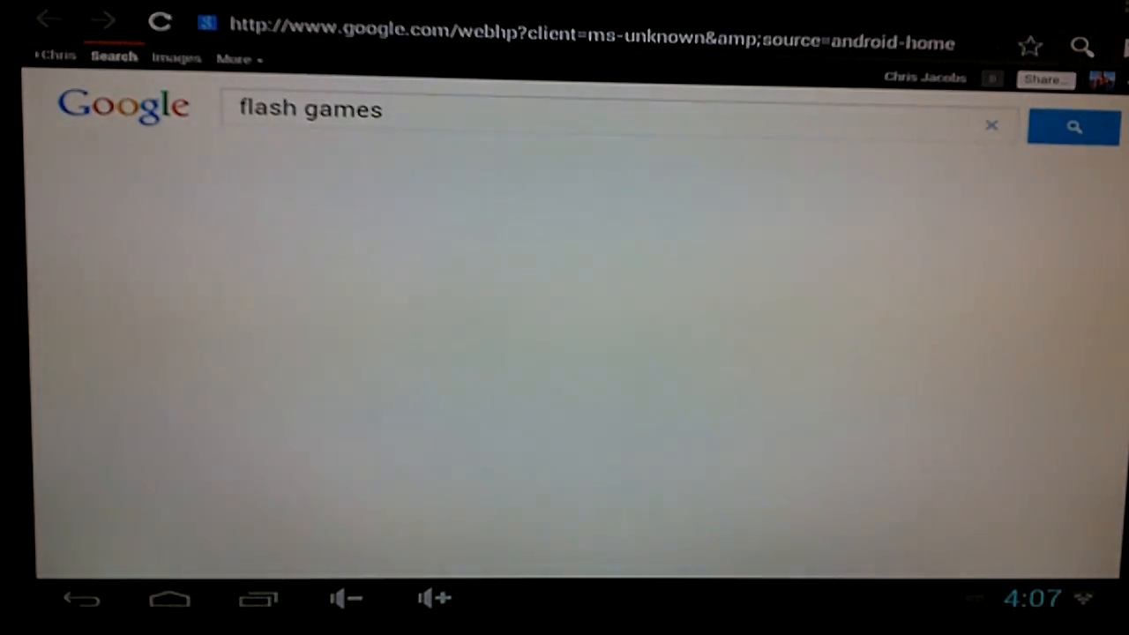
mouse_move(914, 138)
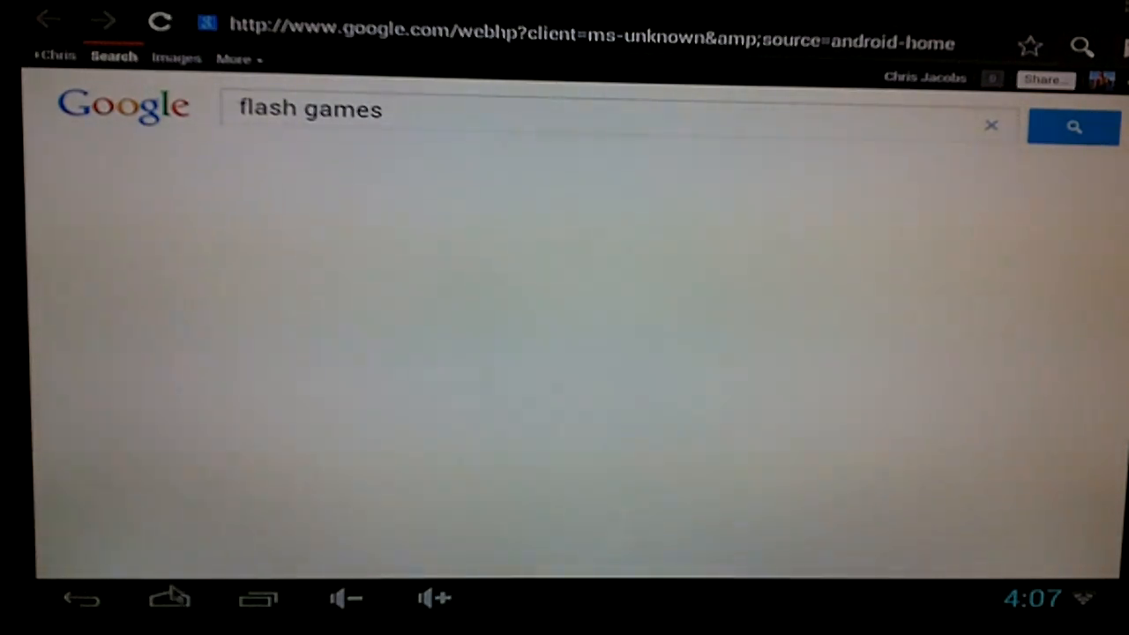
Leave the Browser for the home screen, abandoning the unsubmitted search.
click(169, 598)
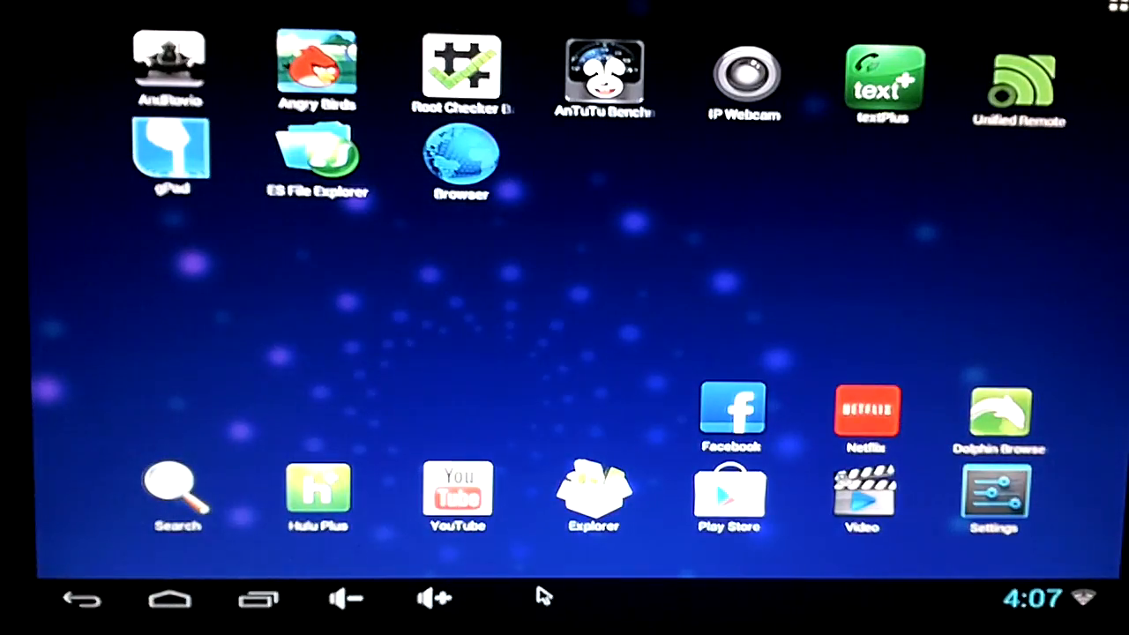
mouse_move(467, 319)
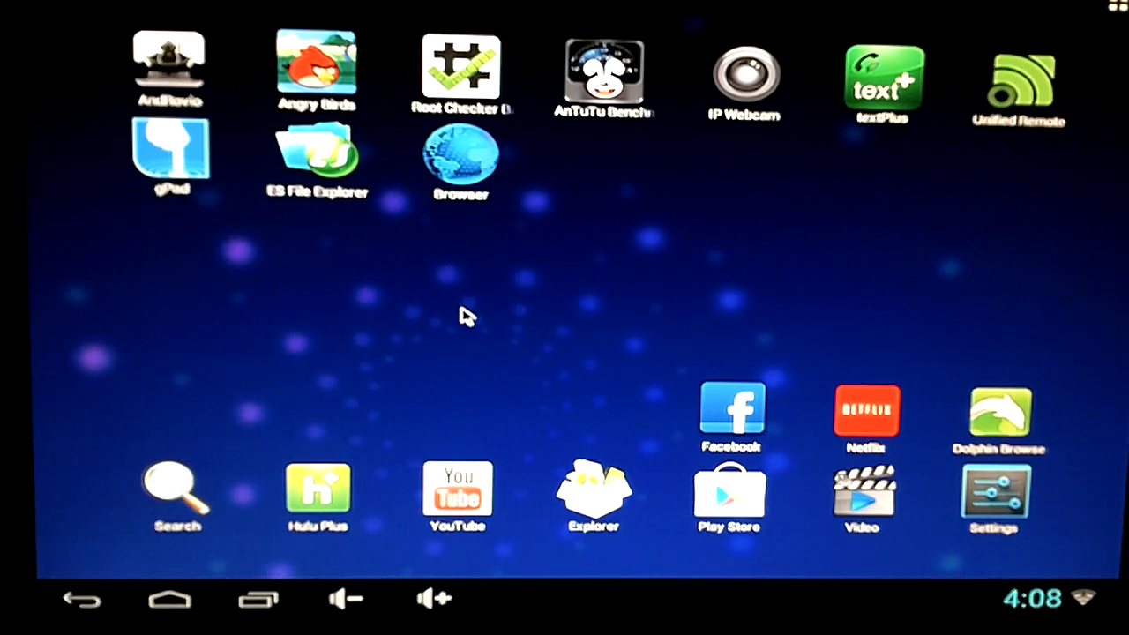
mouse_move(427, 293)
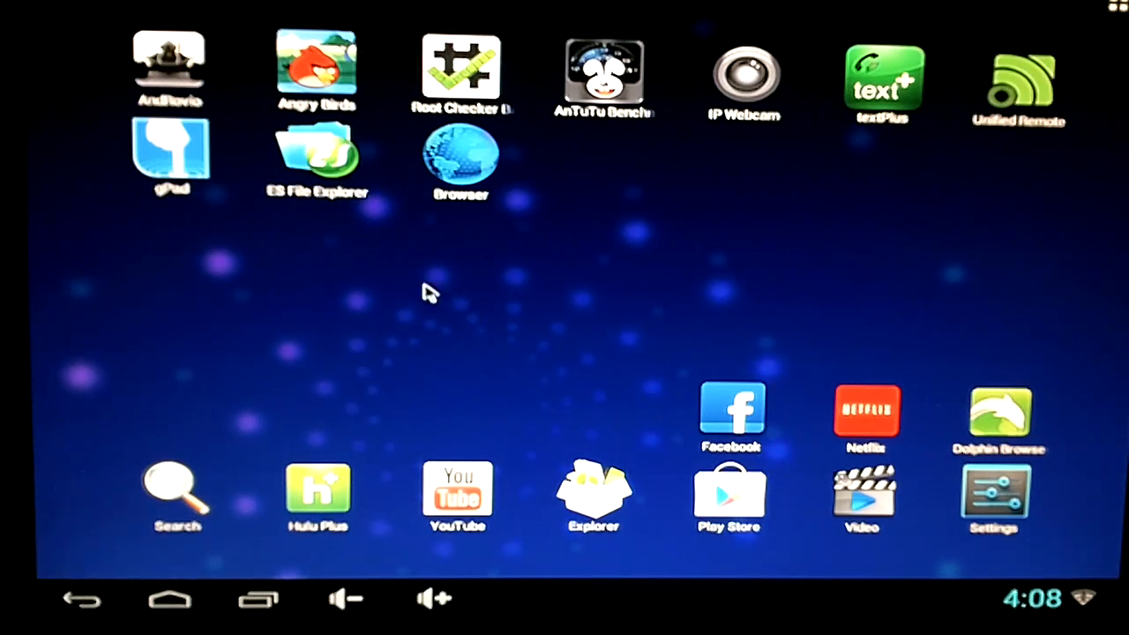
mouse_move(459, 339)
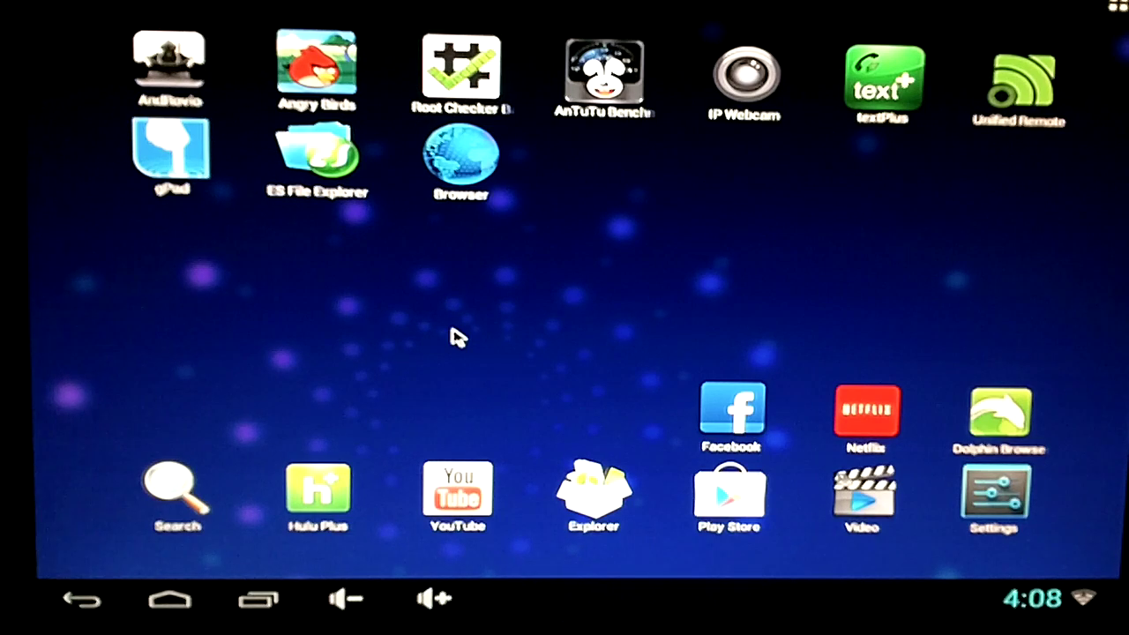
mouse_move(369, 291)
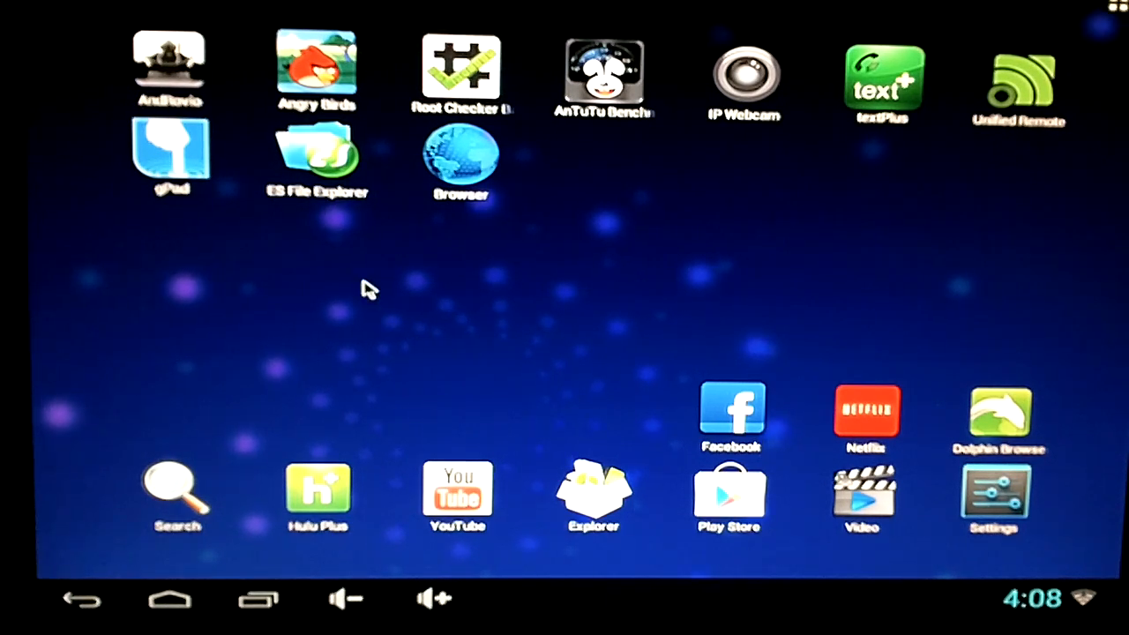
mouse_move(318, 176)
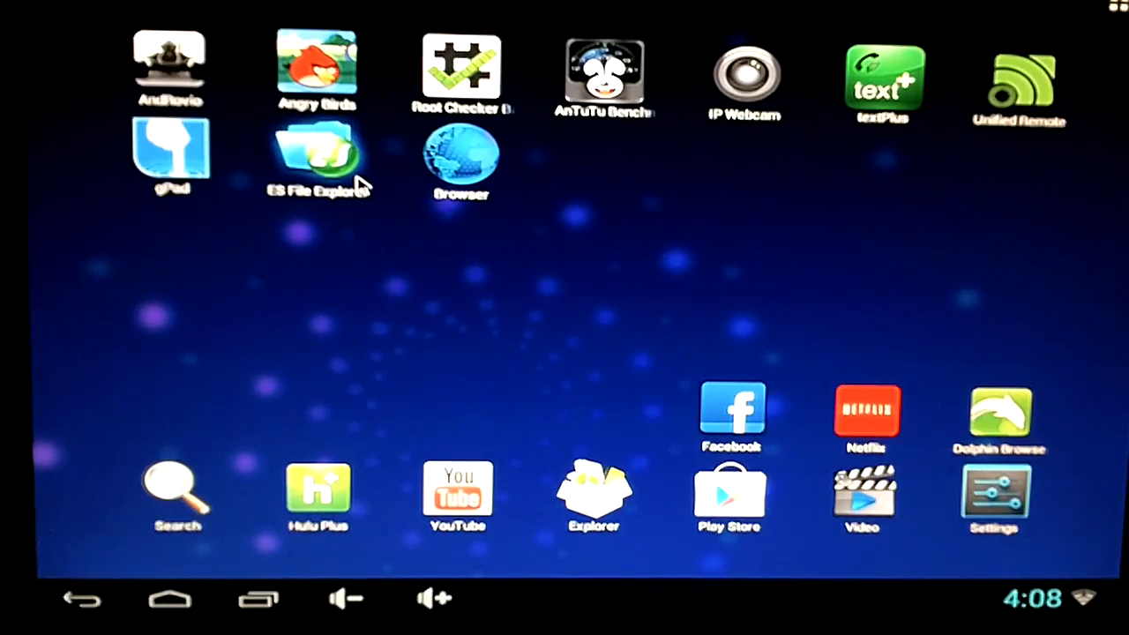
Launch ES File Explorer, switch to LAN view listing office-PC, and dismiss the login failure.
click(318, 155)
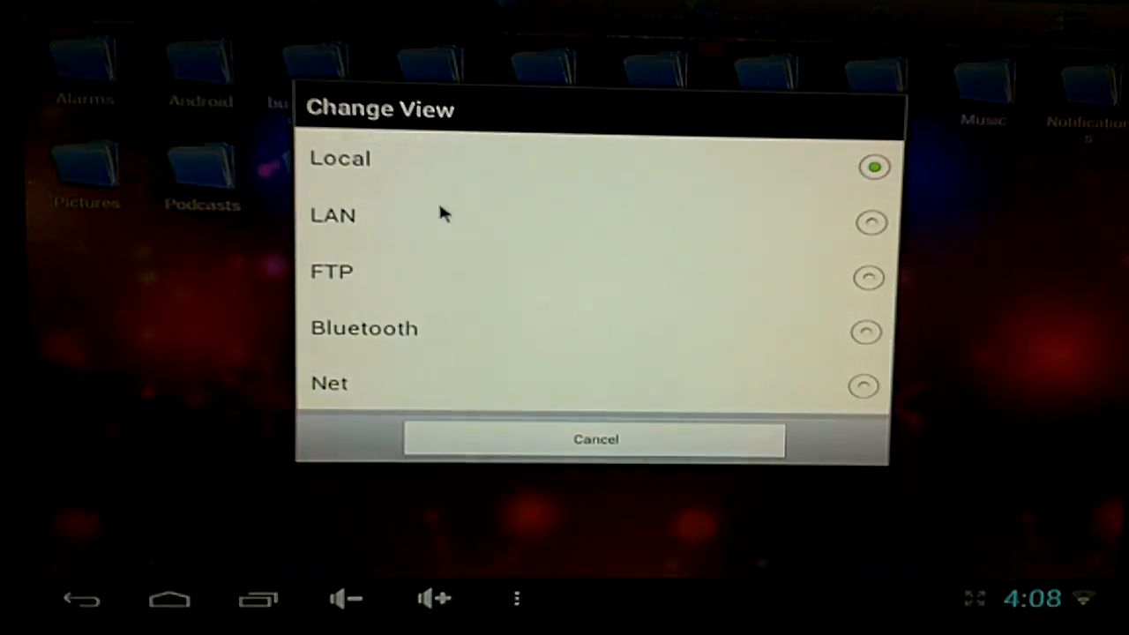
click(331, 215)
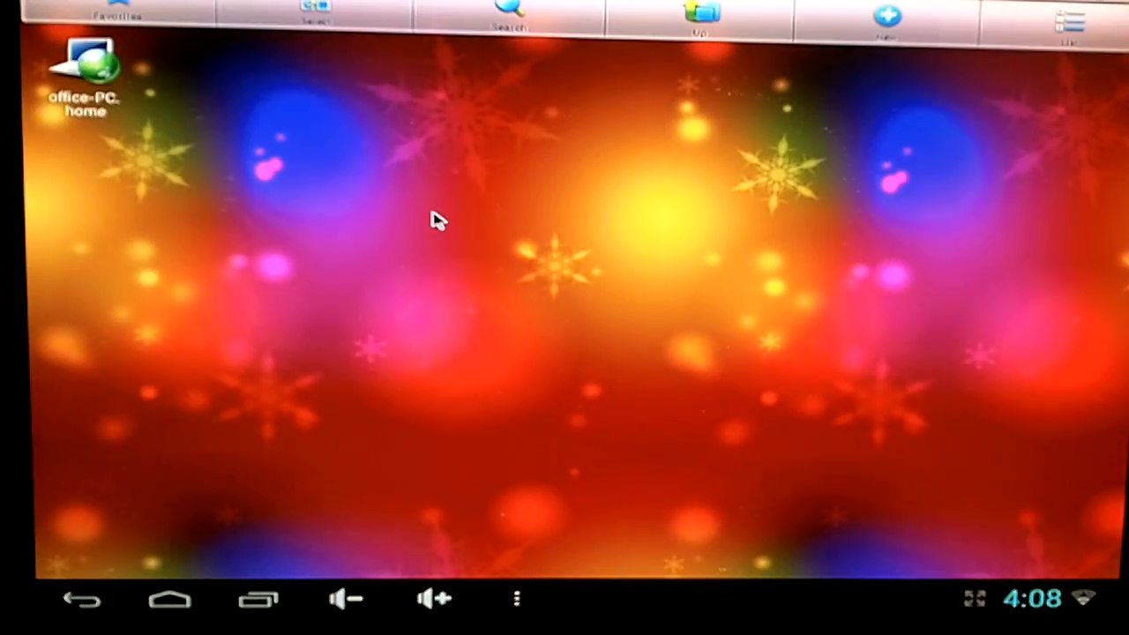
mouse_move(103, 80)
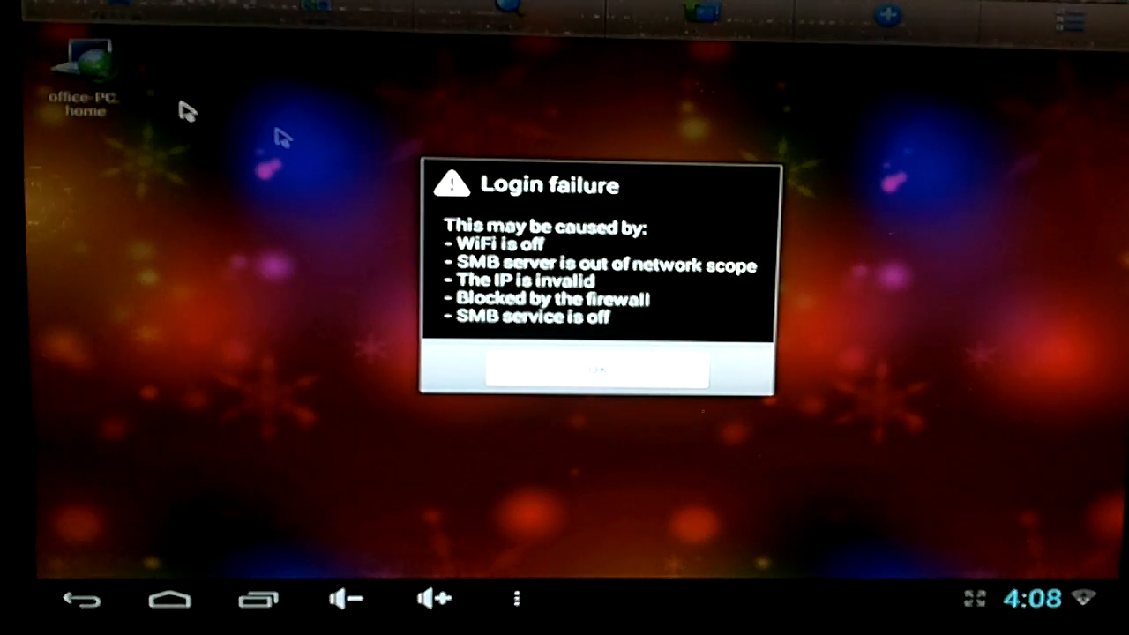
click(596, 371)
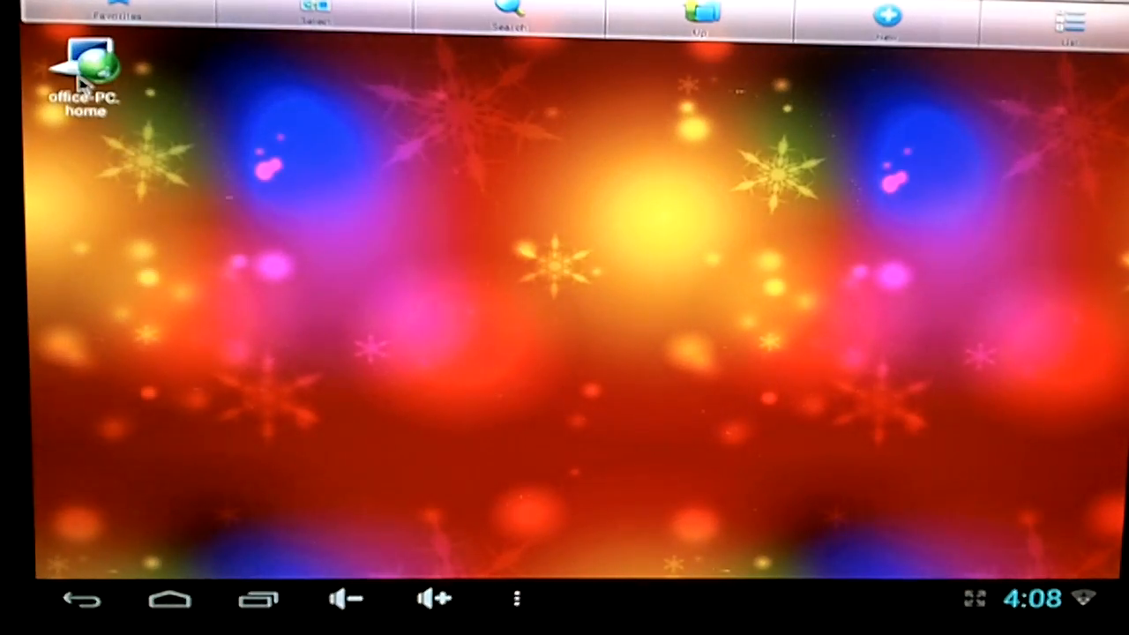
Connect to office-PC at 192.168.1.5, retry with new credentials, enter username "office" and move to the password field.
click(81, 71)
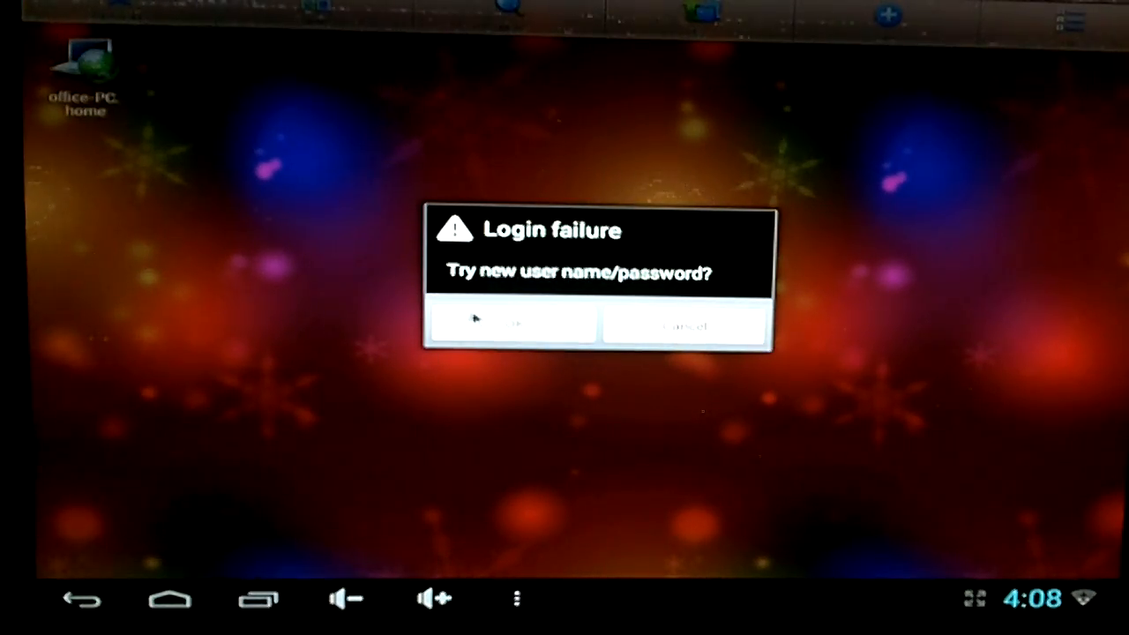
click(515, 321)
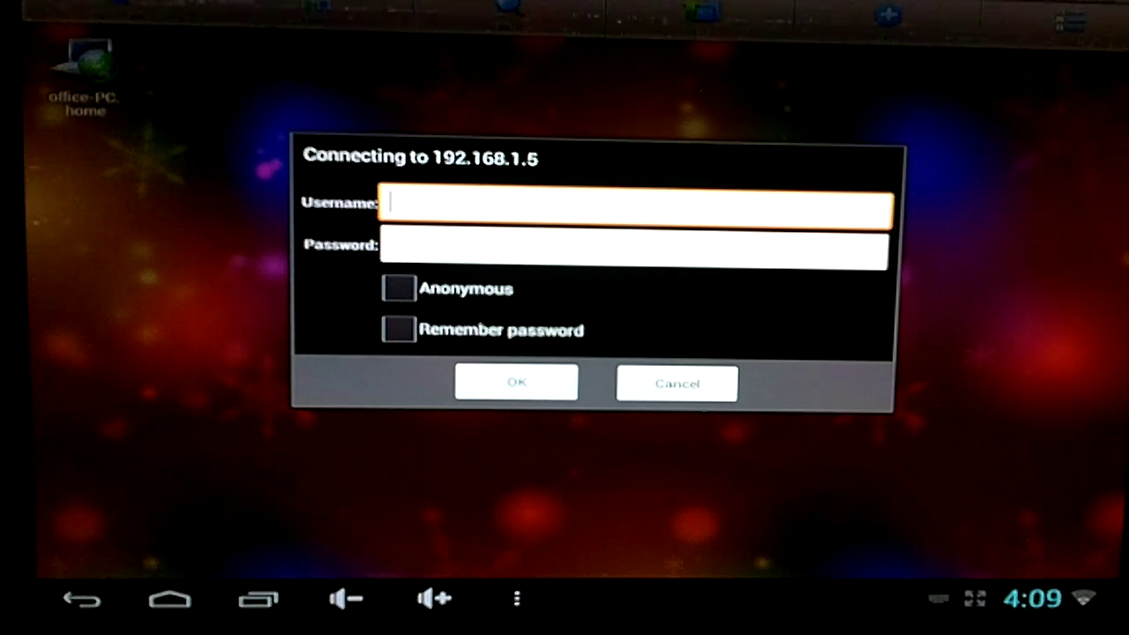
text(office)
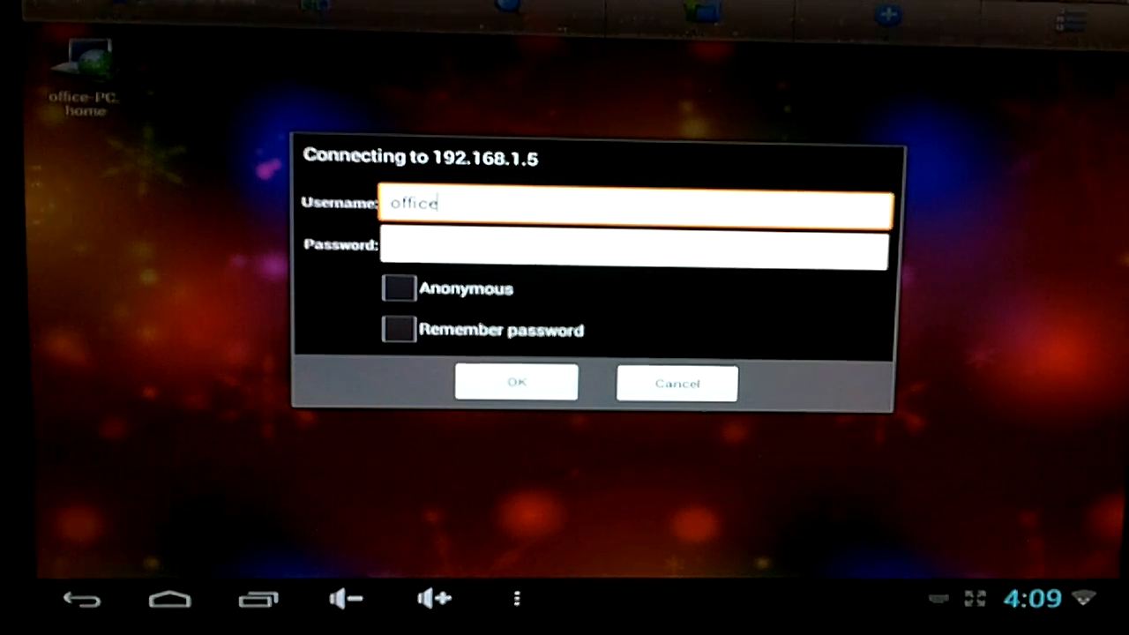
click(633, 247)
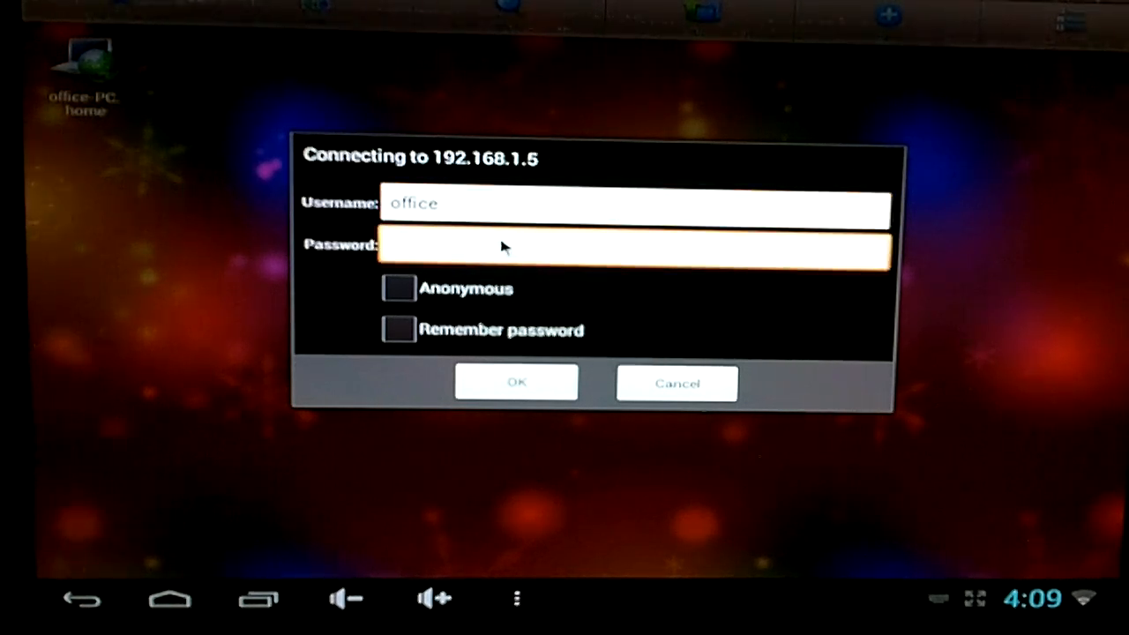